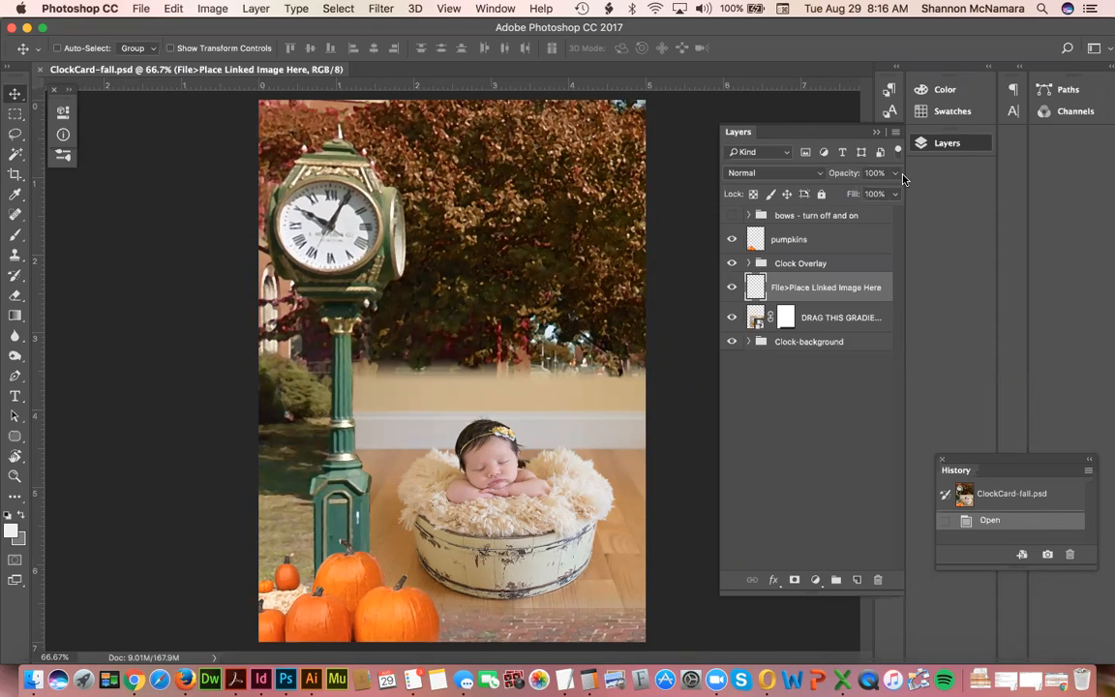
mouse_move(496, 408)
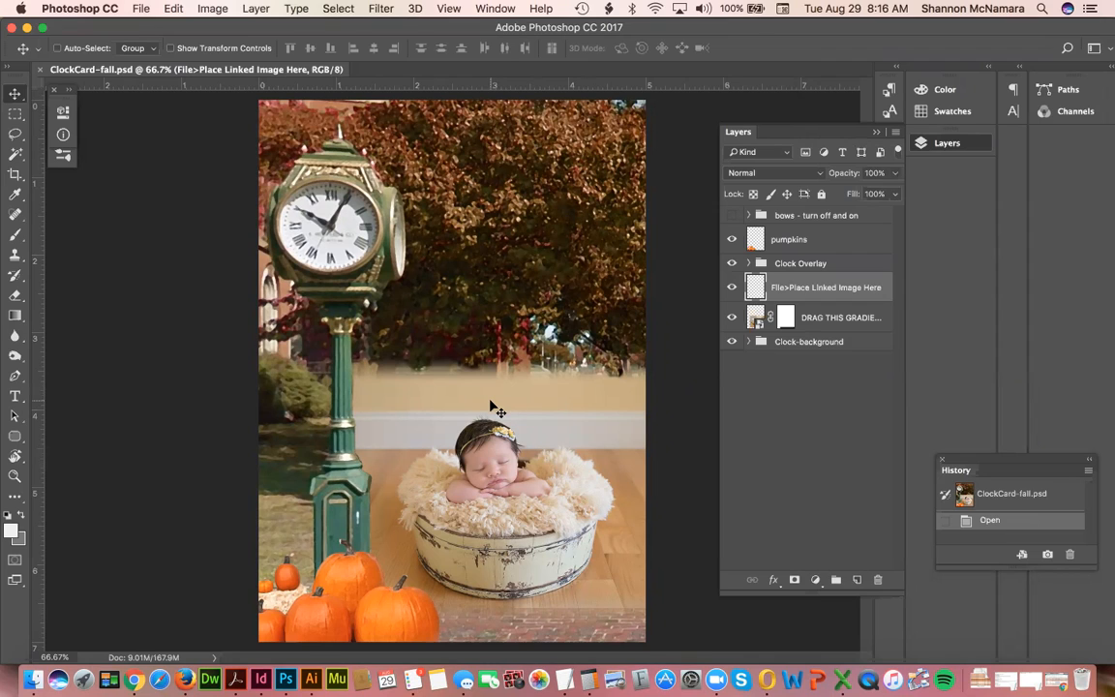
mouse_move(874, 354)
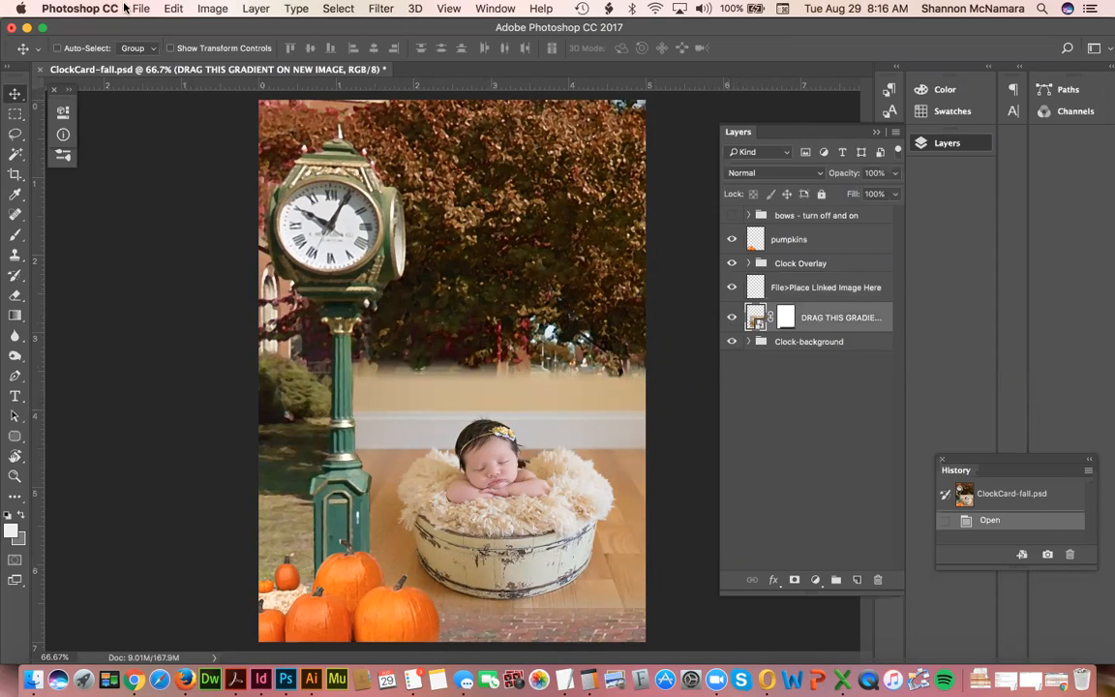
Step: Place DSC_0743 COPY.jpg from Miss Z > Optimized for Printing as a linked image
click(825, 286)
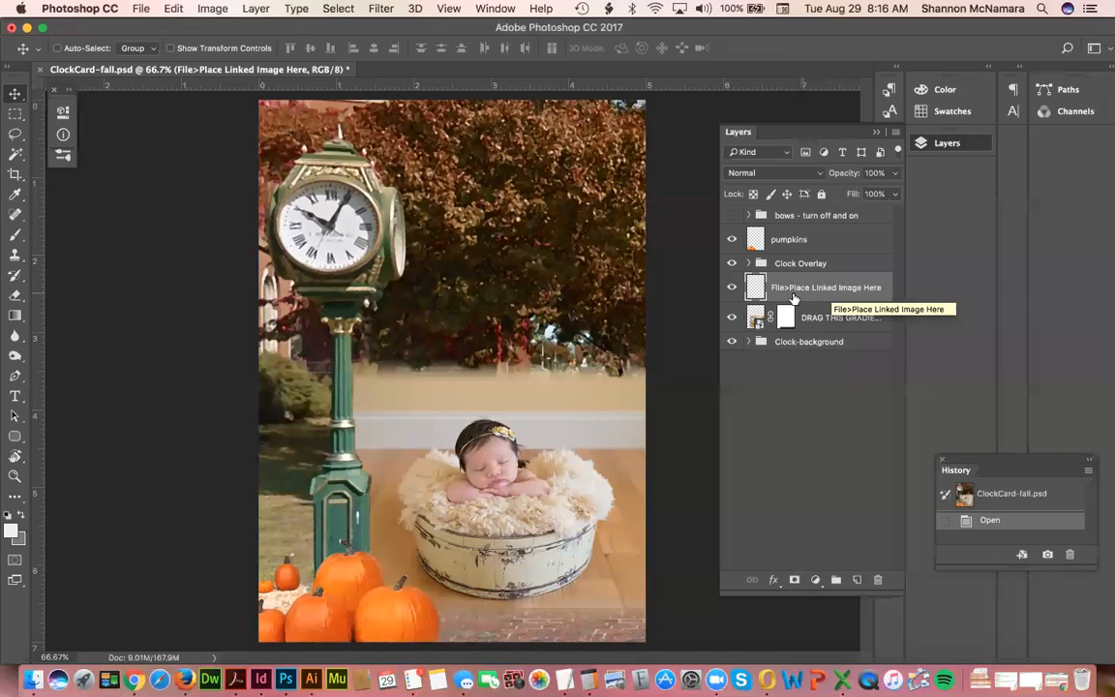
click(141, 8)
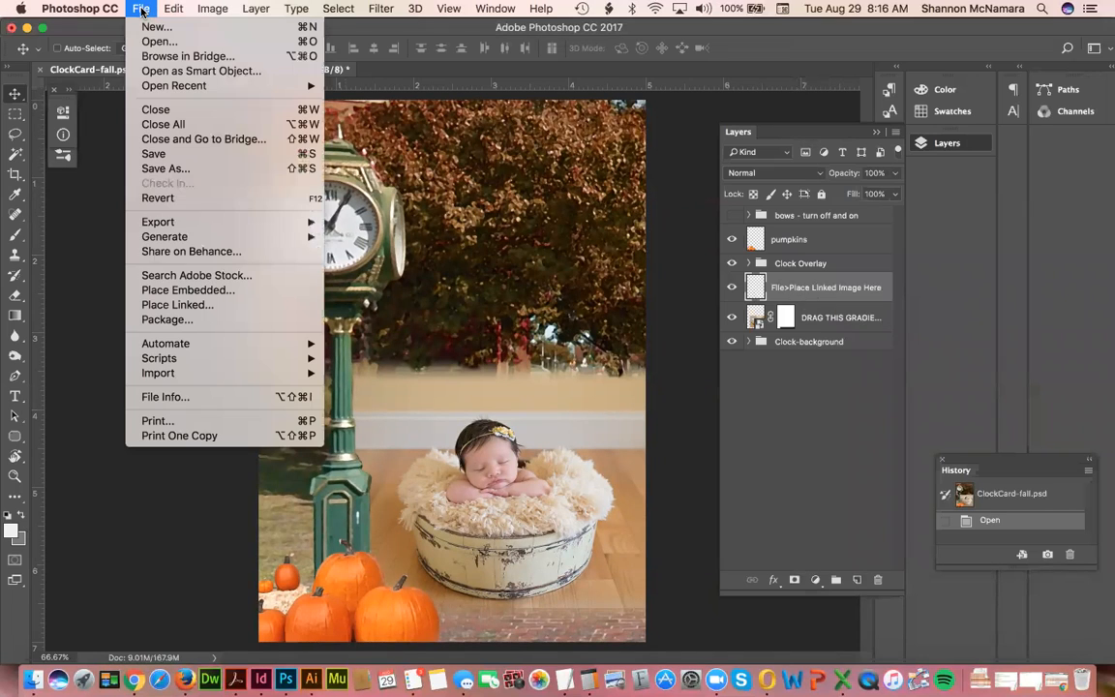
mouse_move(177, 305)
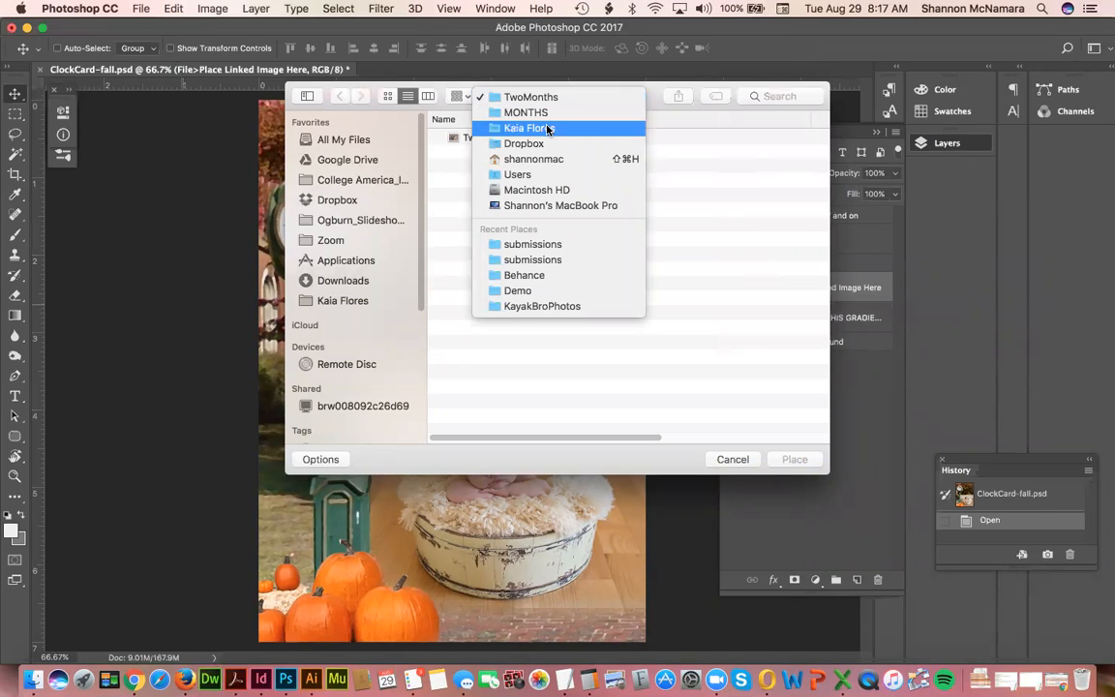
click(525, 128)
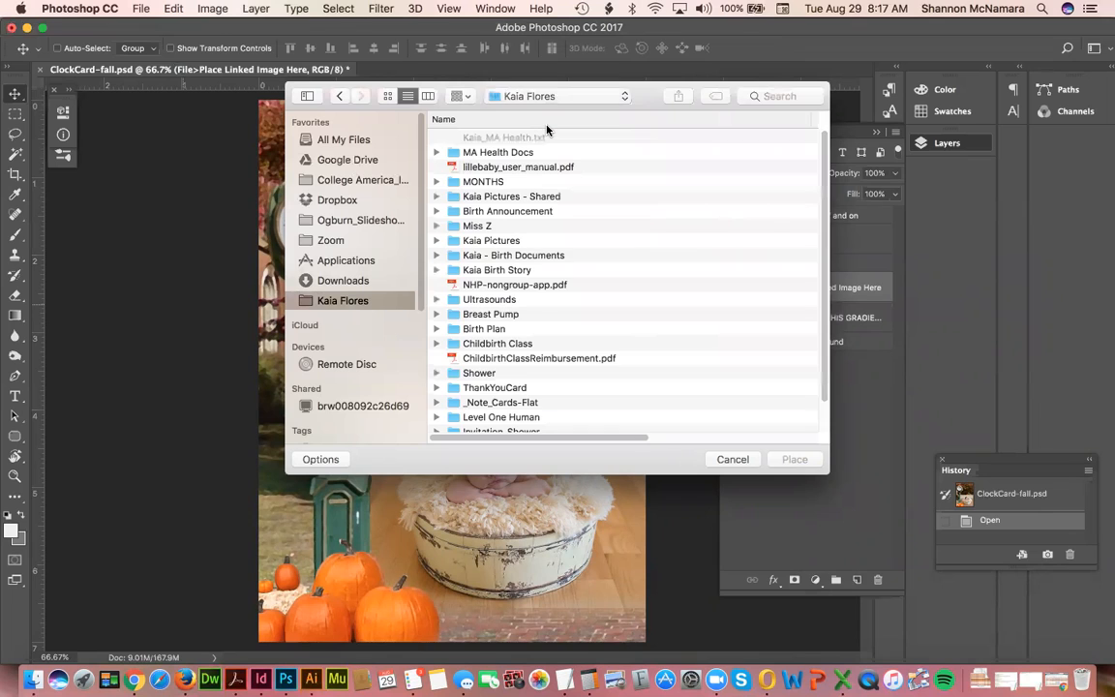
double_click(477, 225)
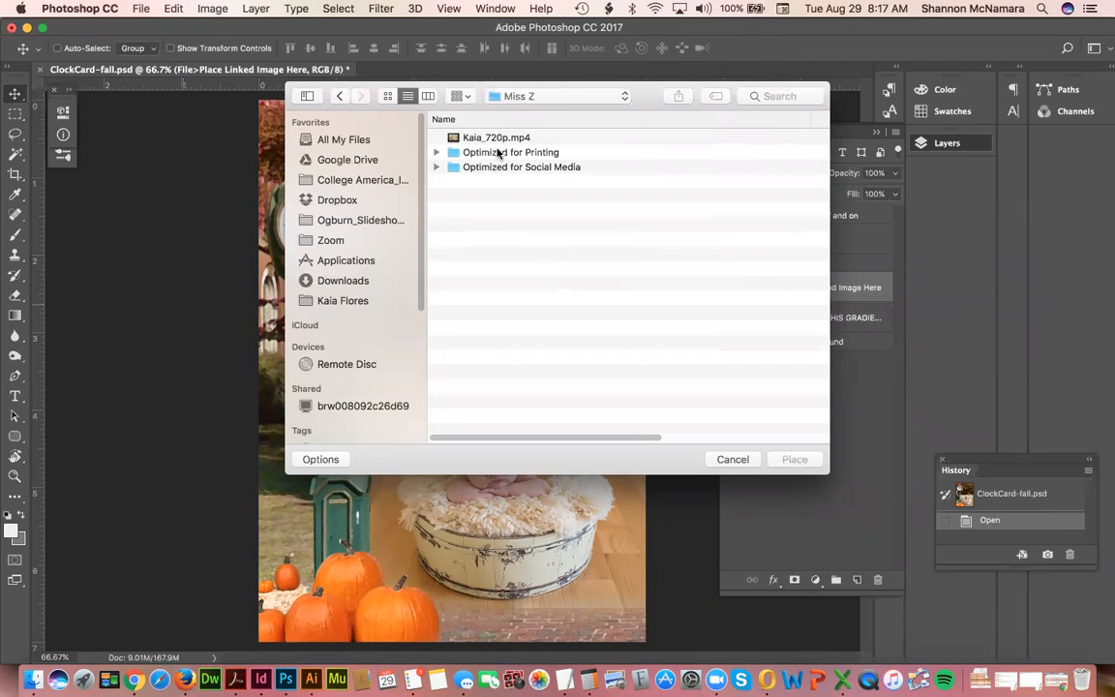
double_click(510, 152)
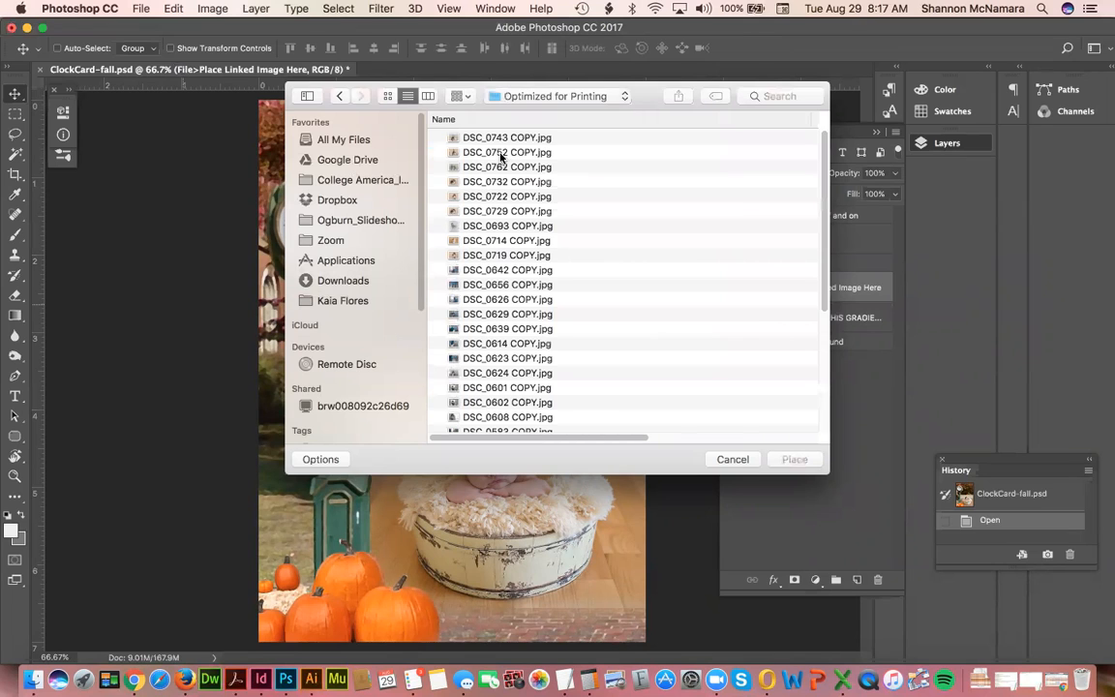
click(507, 136)
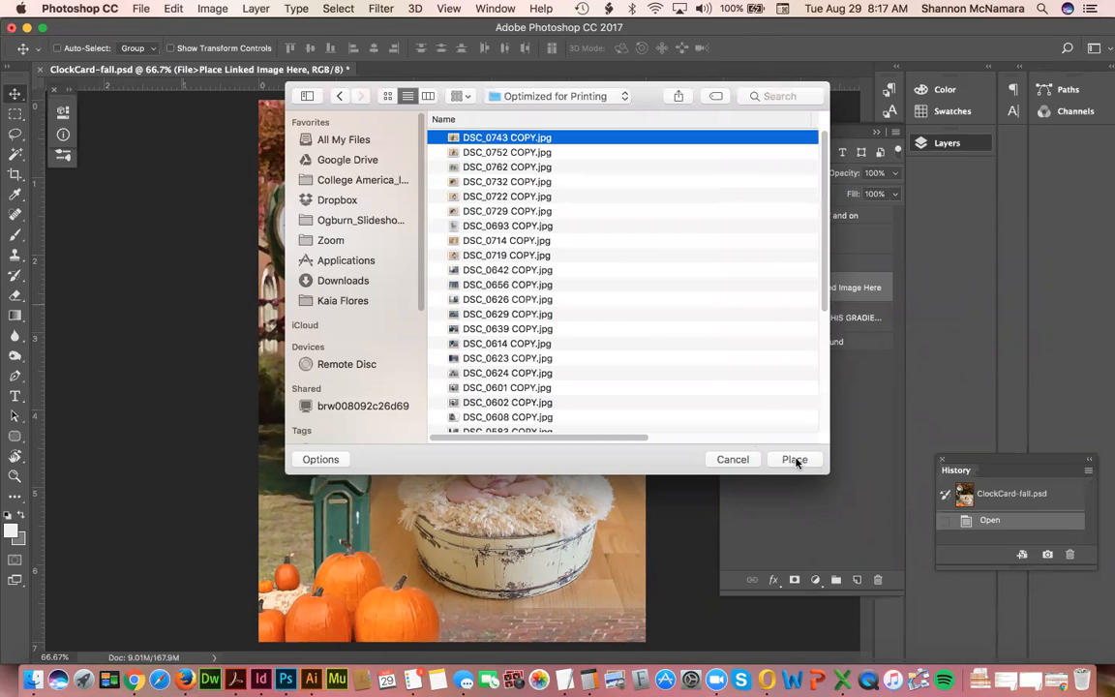
click(793, 459)
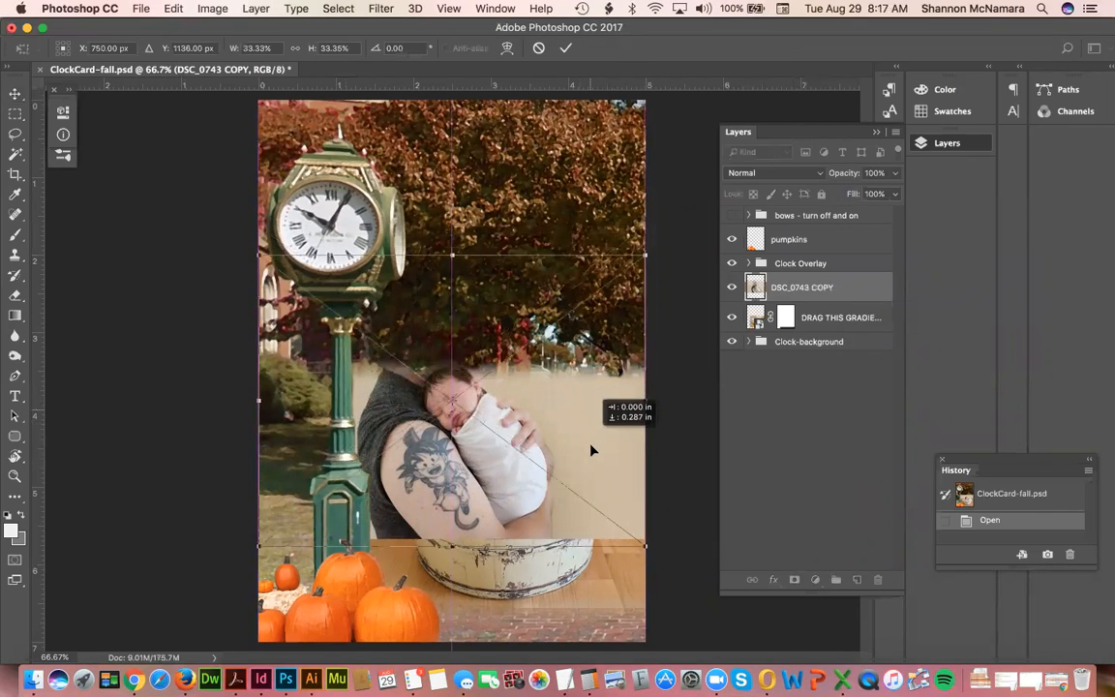
Step: Scale the placed DSC_0743 COPY photo up over the clock card
drag(593, 450, 603, 506)
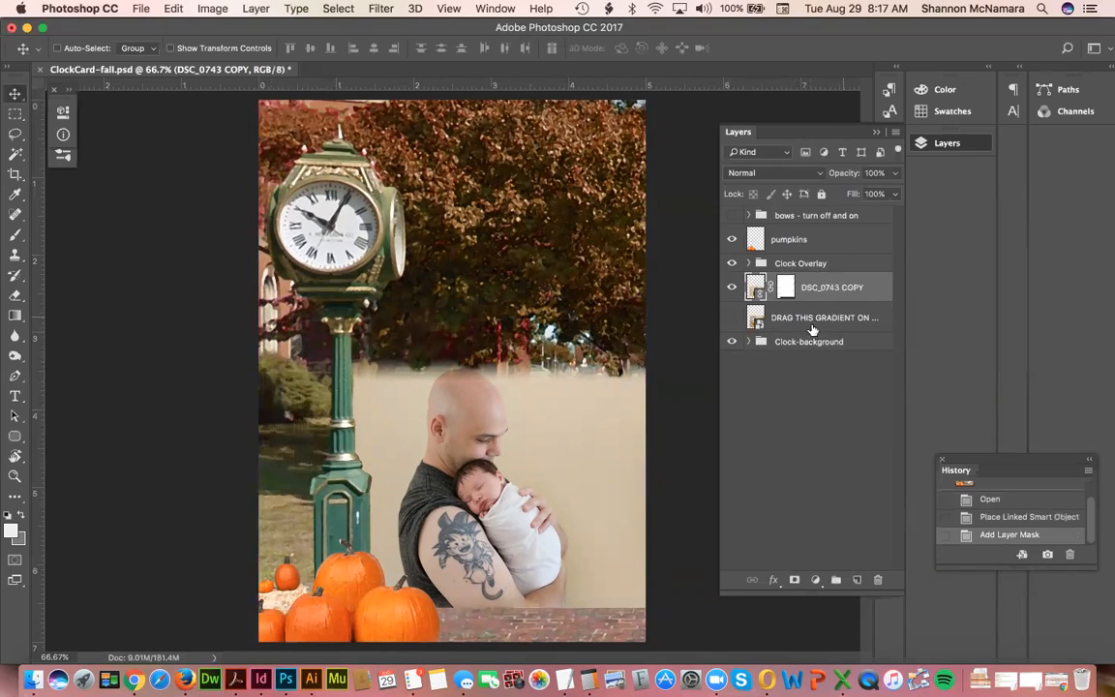
Step: Reposition the father-and-baby photo on the card, then select the DRAG THIS GRADIENT layer
click(824, 318)
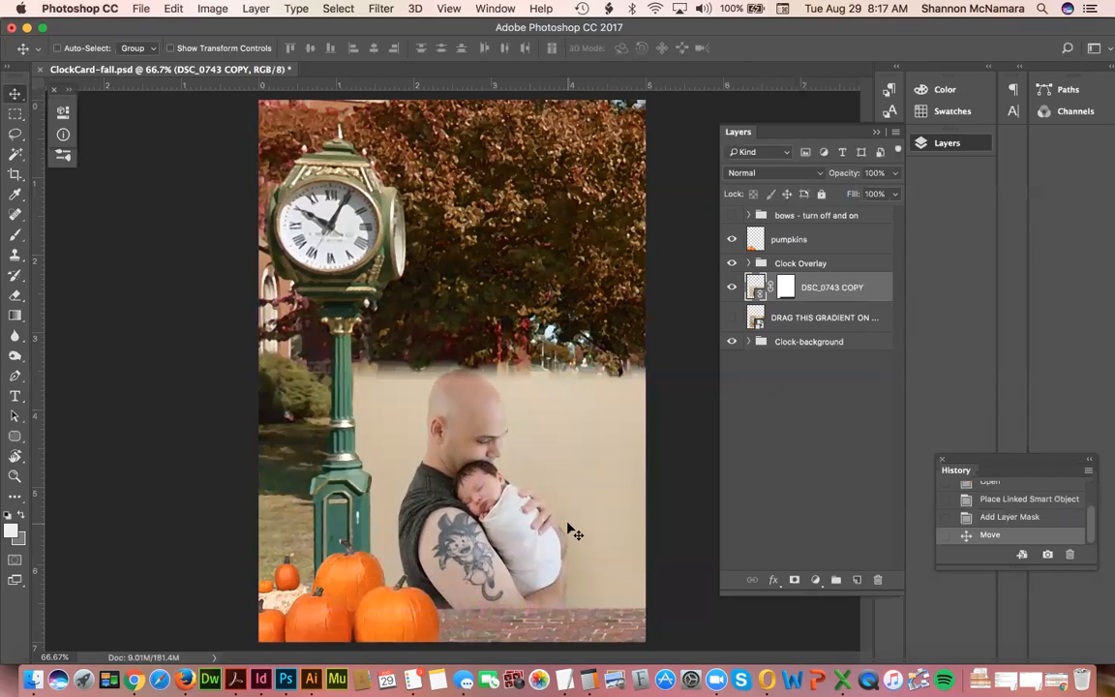
drag(406, 576, 566, 617)
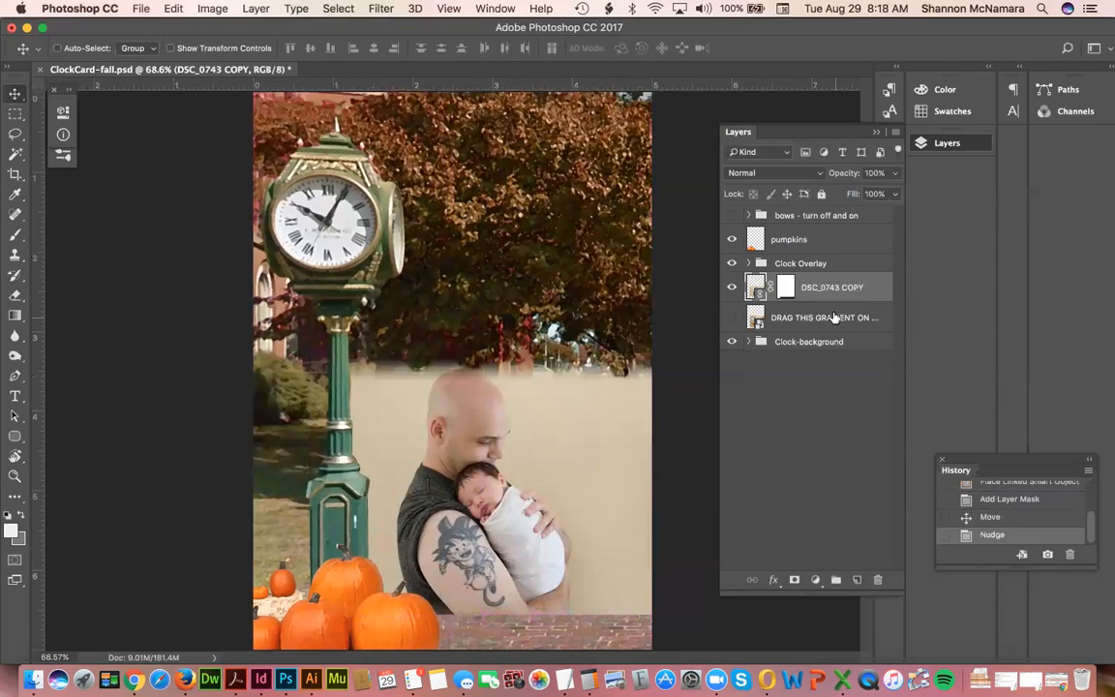
click(823, 317)
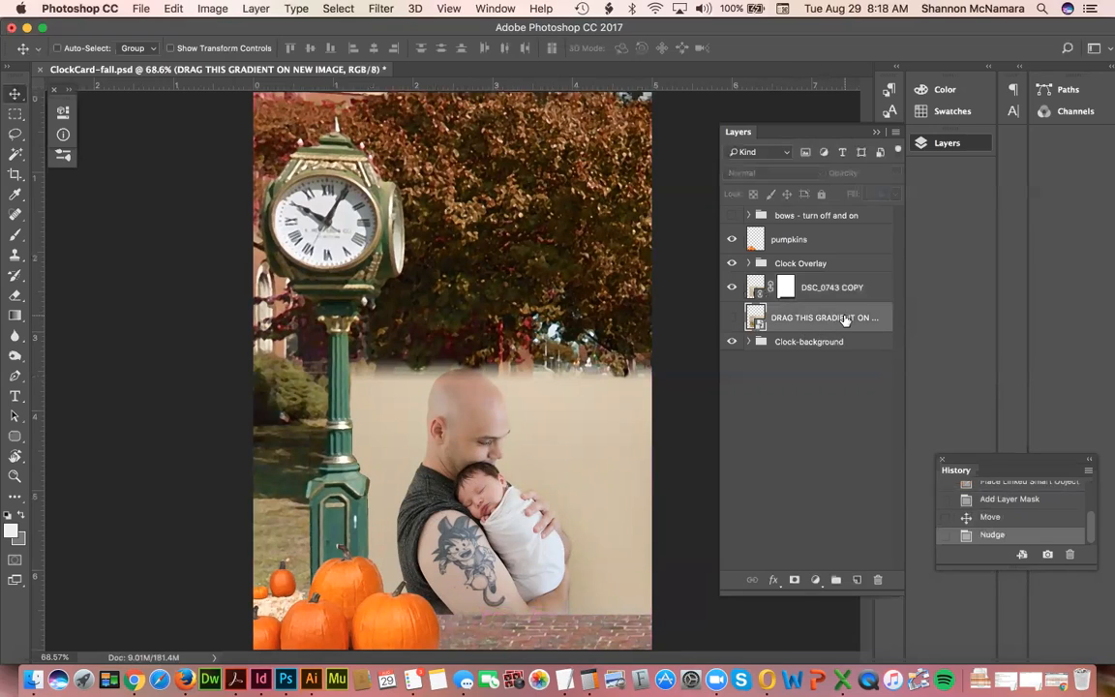
mouse_move(845, 326)
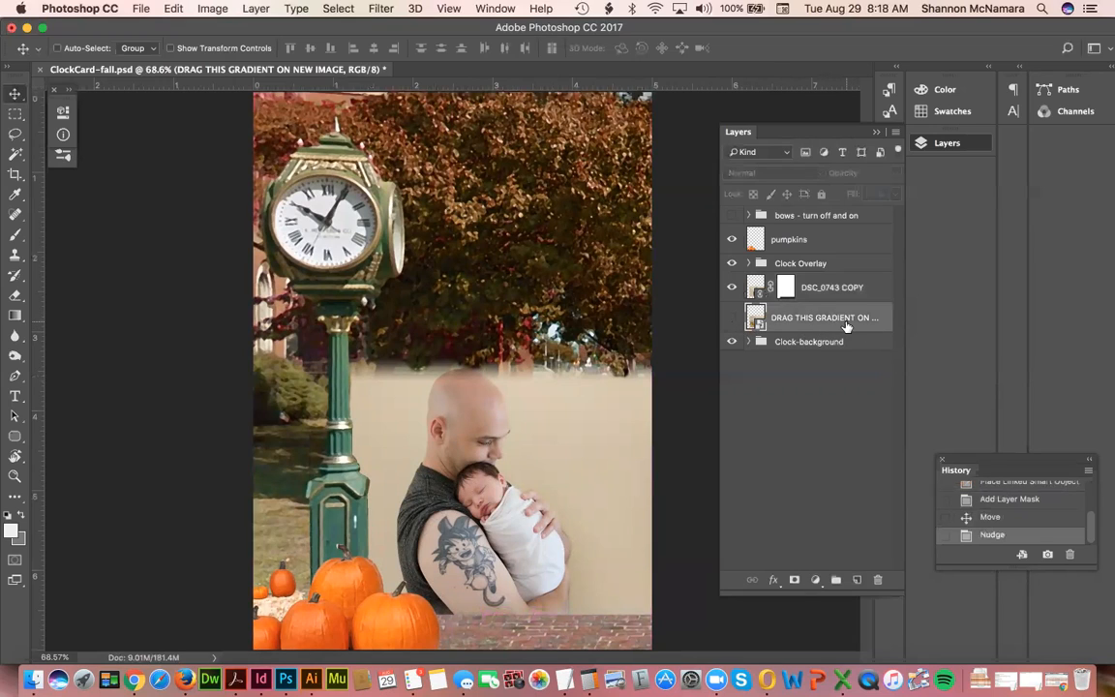
mouse_move(823, 318)
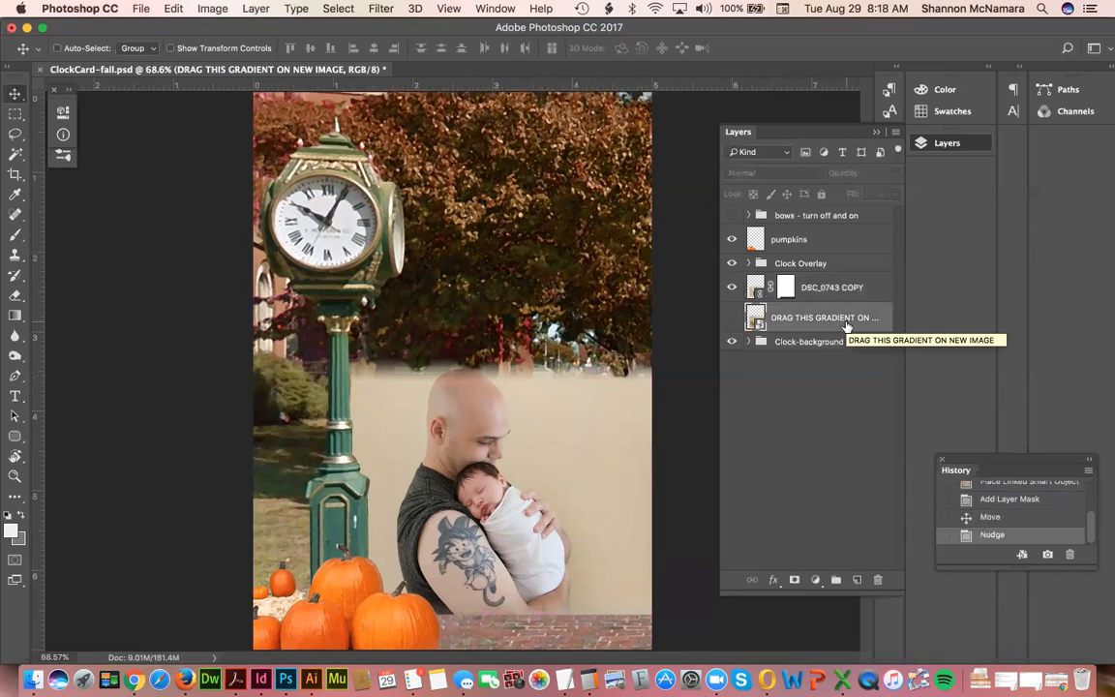
mouse_move(354, 287)
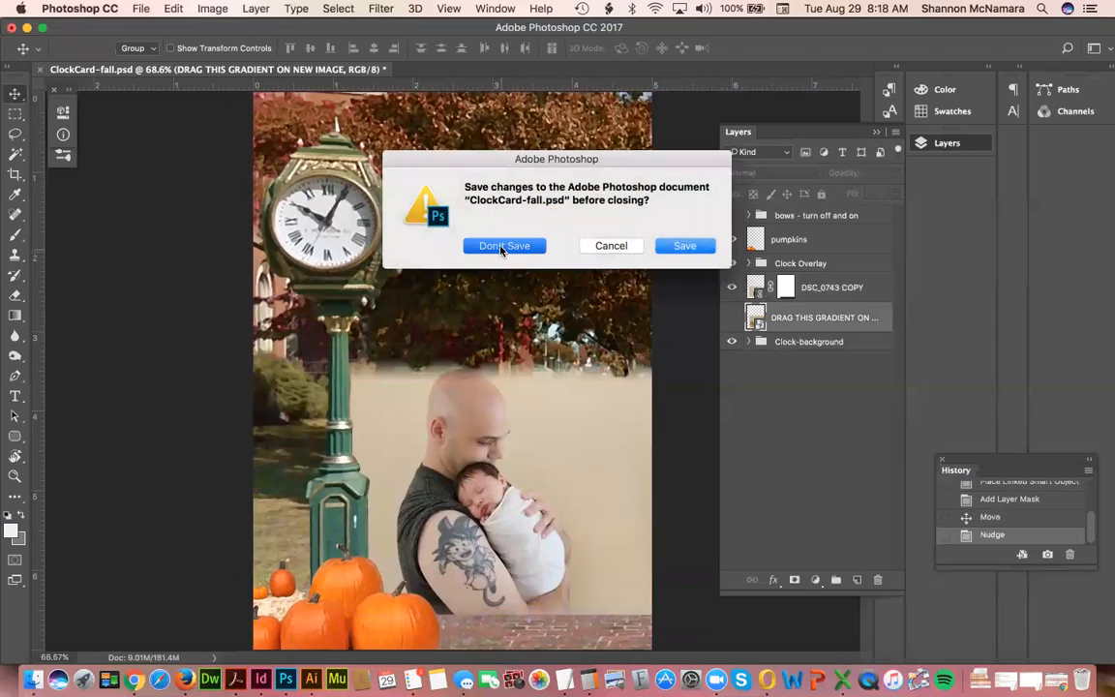
Step: Discard the clock card changes and open Whaler_Card_finished.psd from the Whale Card folder
click(503, 245)
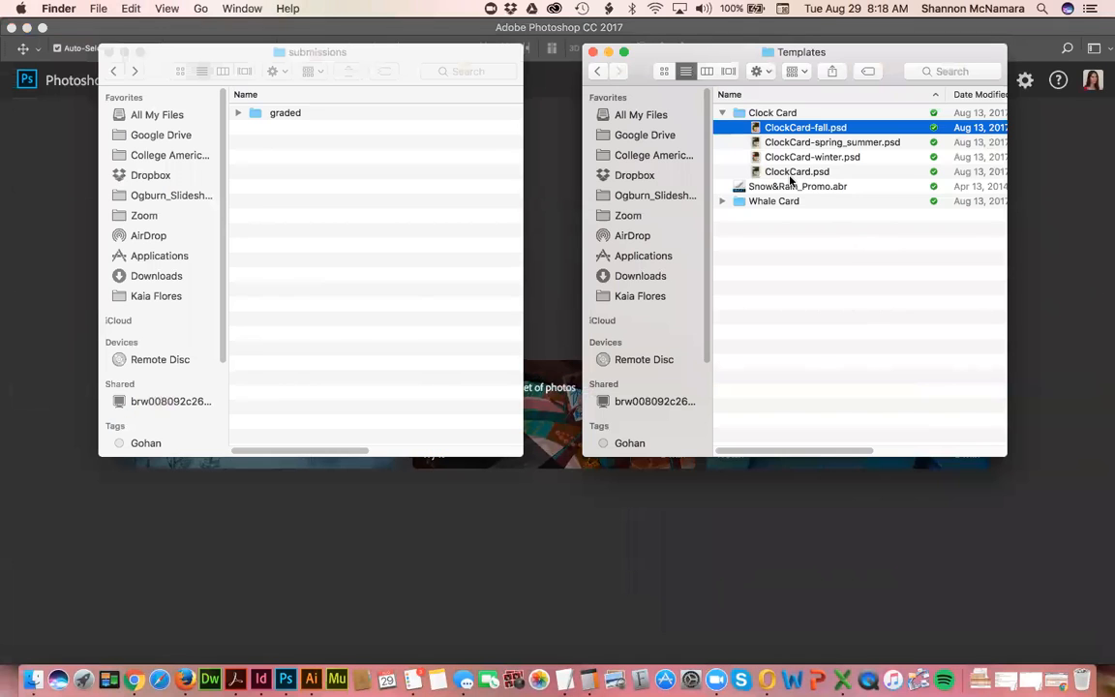
click(722, 201)
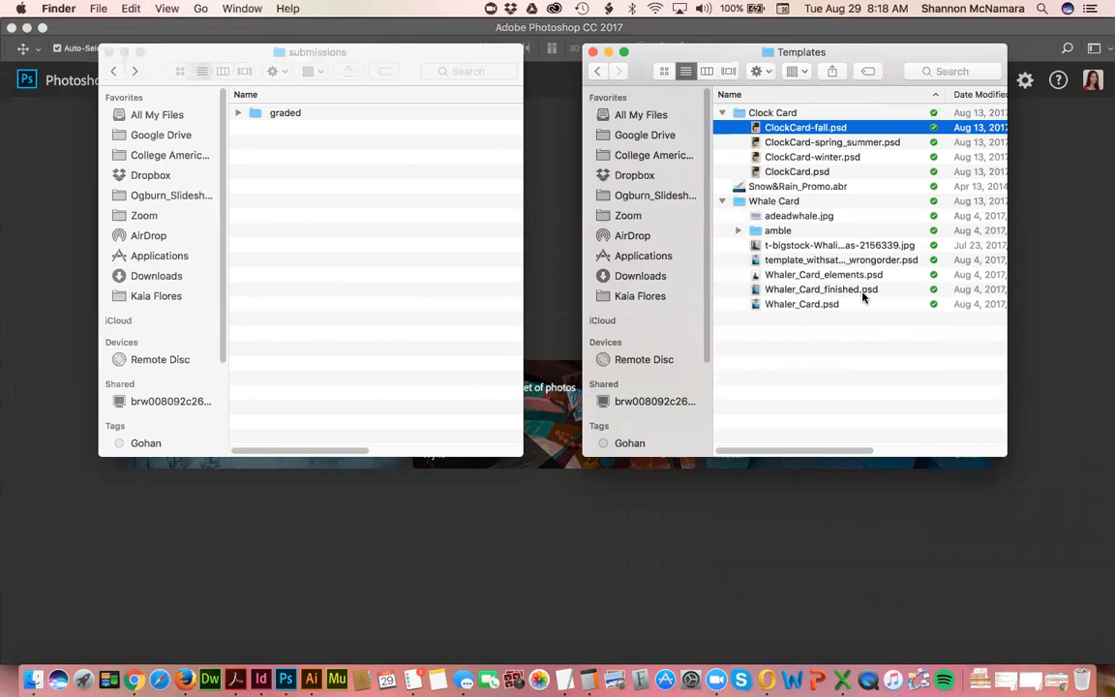
double_click(820, 288)
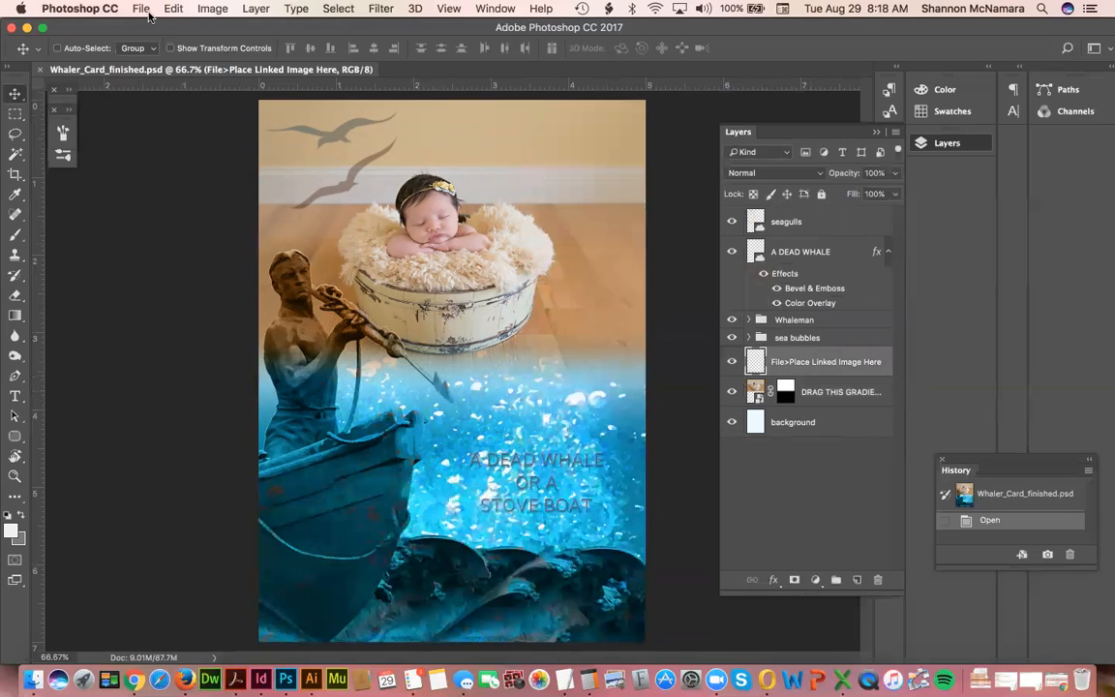
Step: Place DSC_0743 COPY.jpg into the whale card as a linked image
click(140, 8)
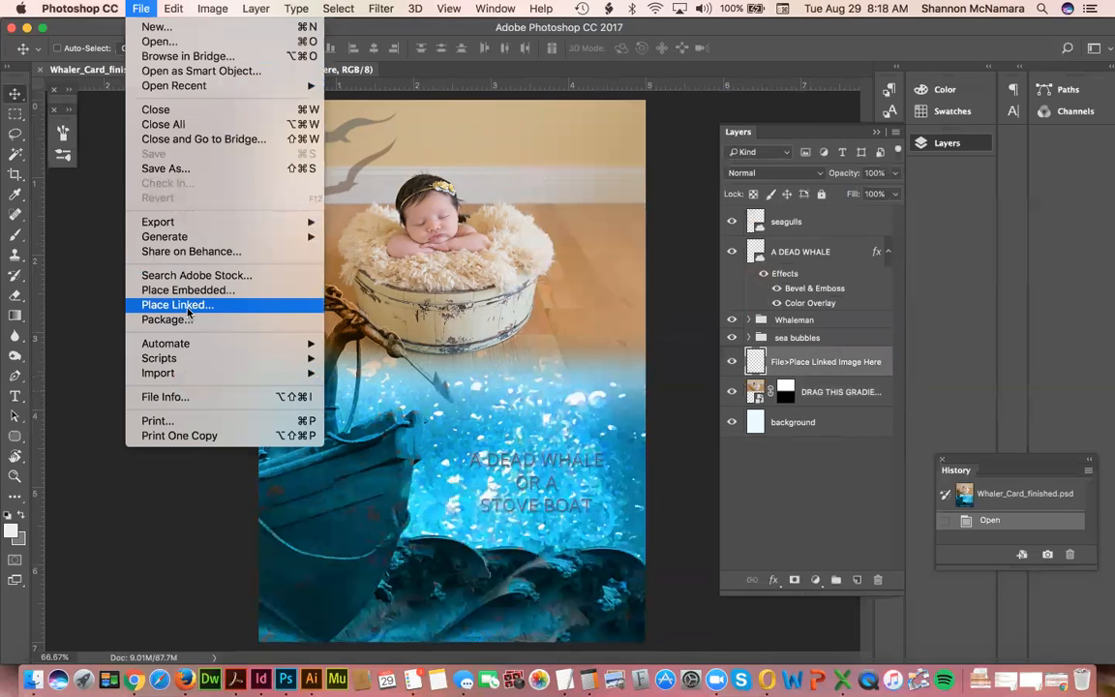
click(177, 305)
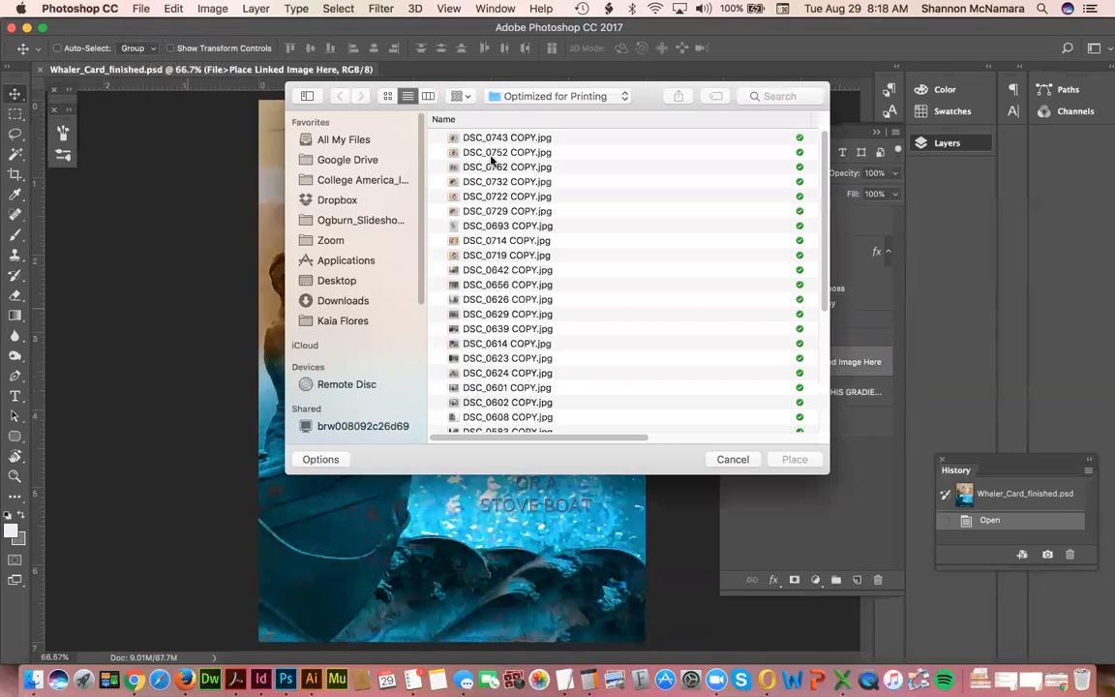
click(507, 136)
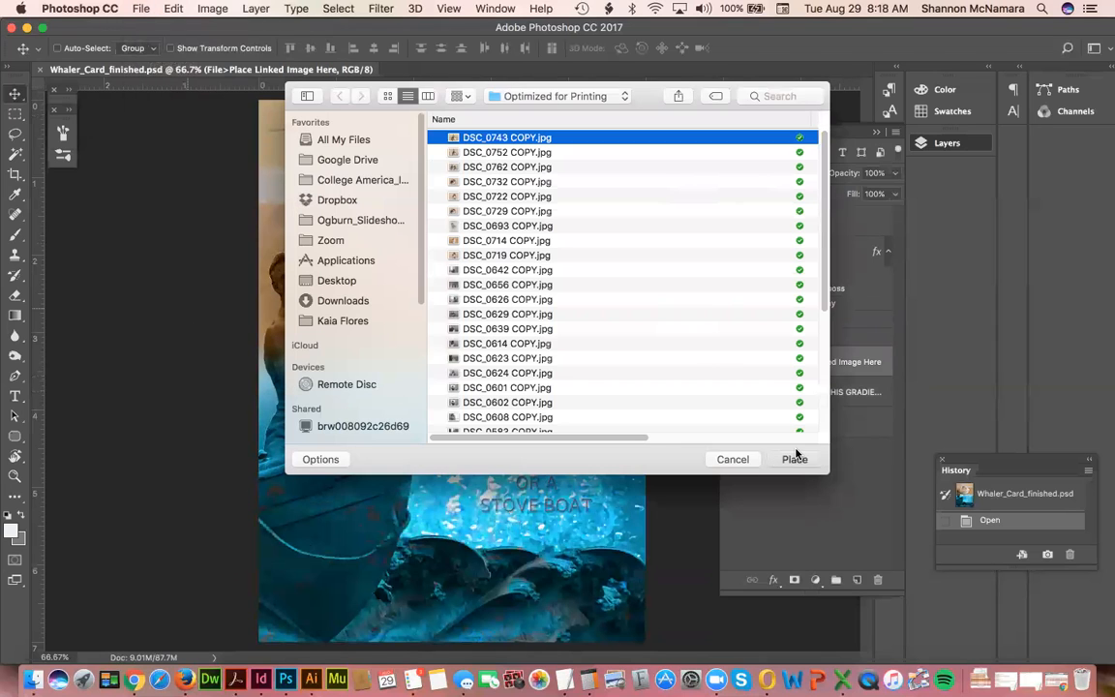
click(794, 459)
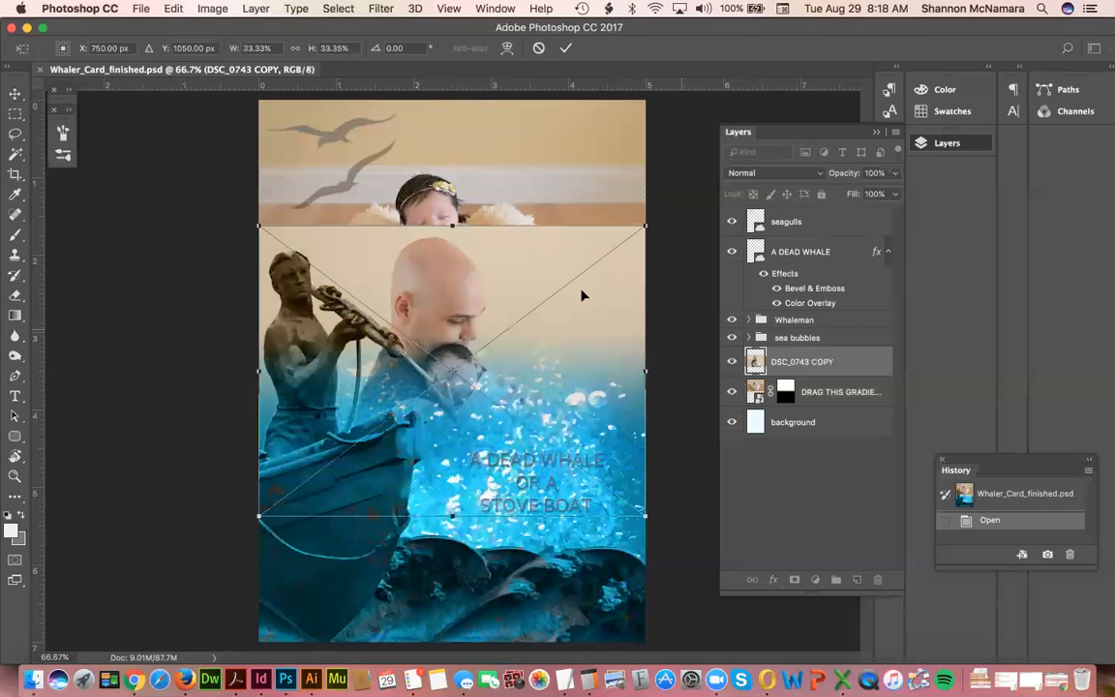
Step: Scale the photo over the upper whale card and reselect its layer after the gradient layer
drag(581, 295, 570, 162)
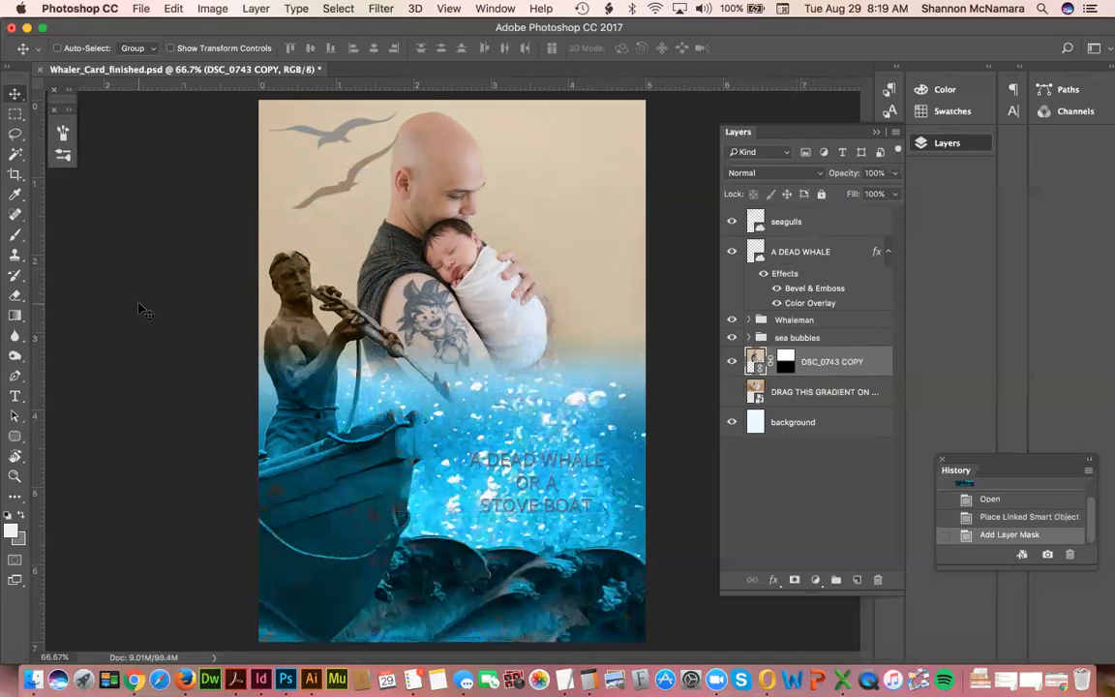
mouse_move(237, 295)
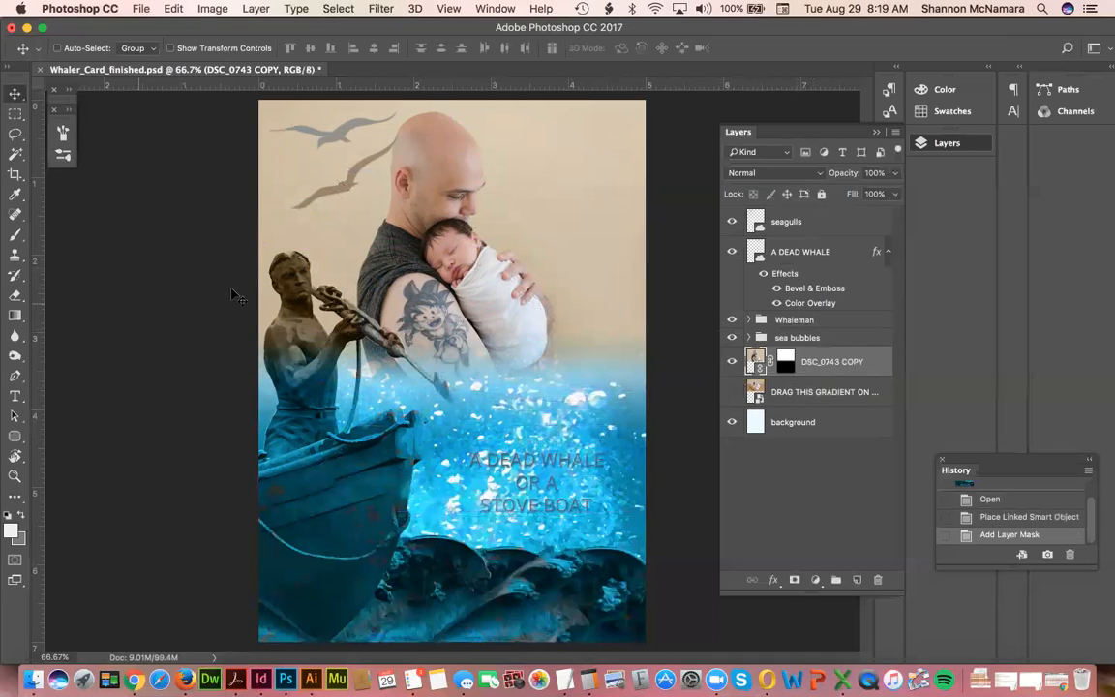
click(824, 391)
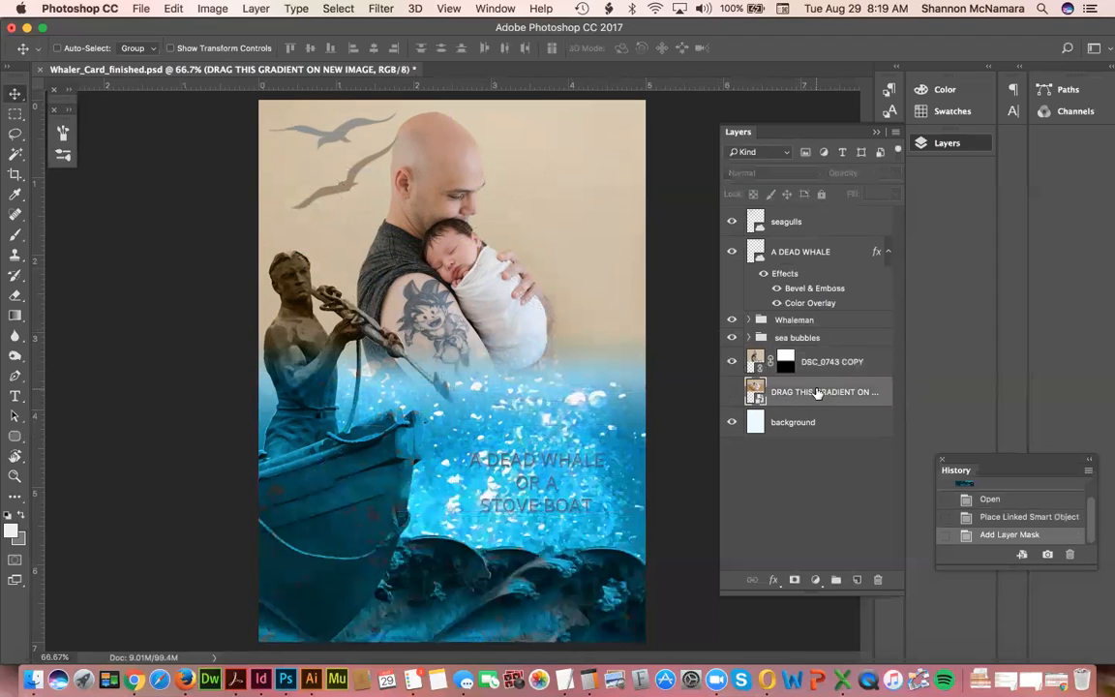
click(832, 361)
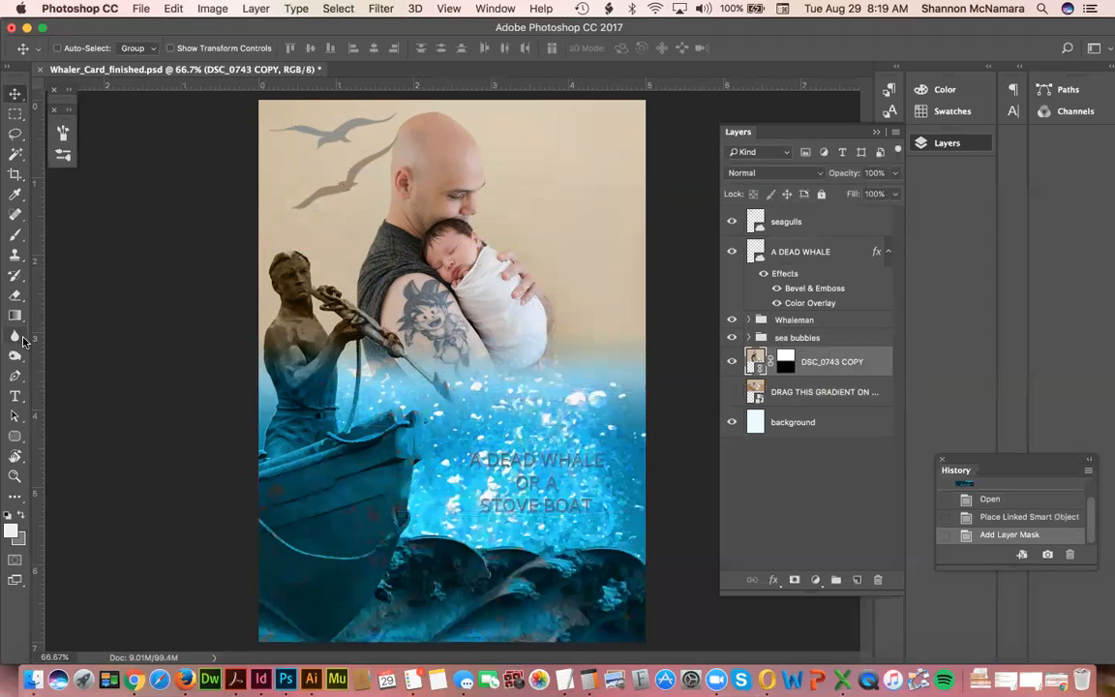
mouse_move(15, 338)
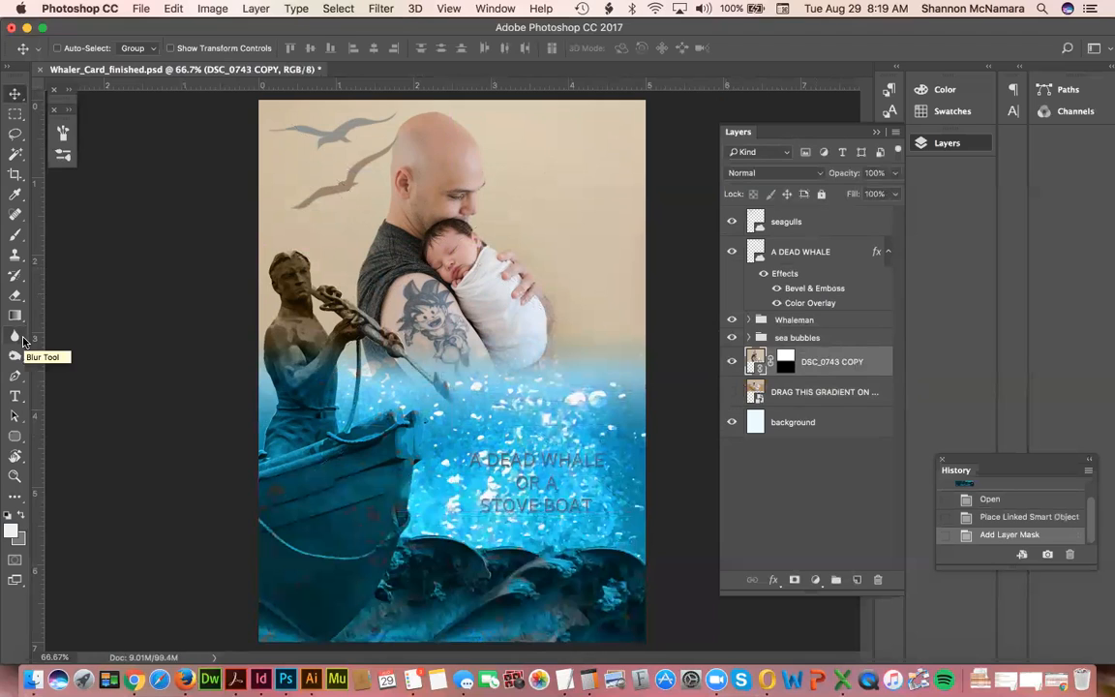
mouse_move(15, 357)
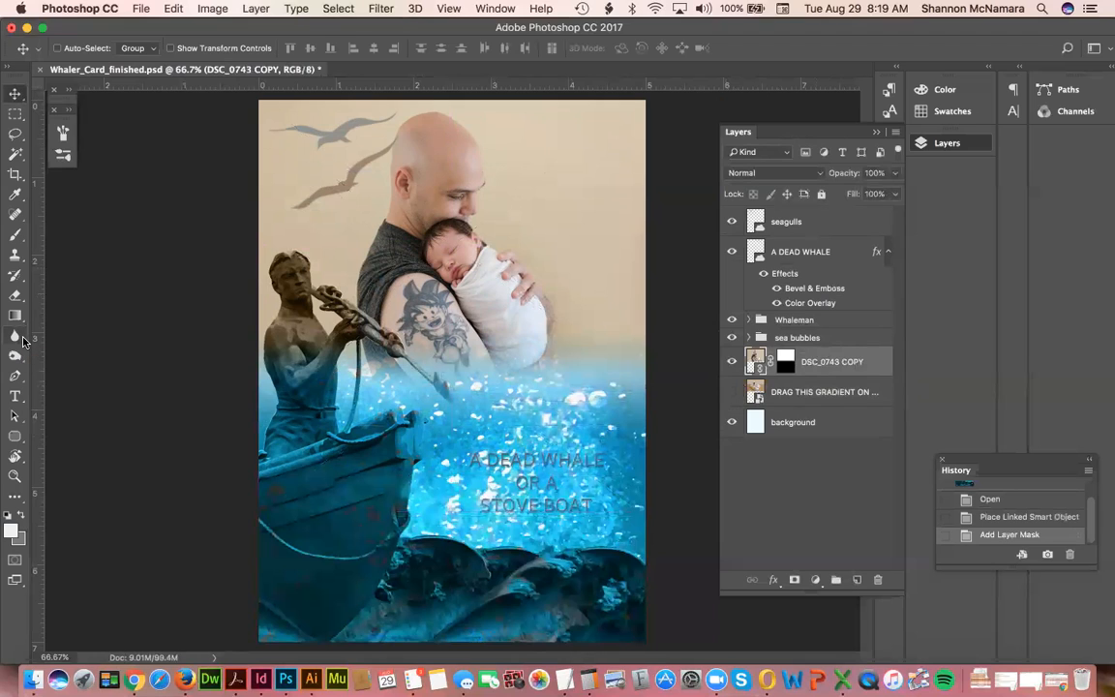